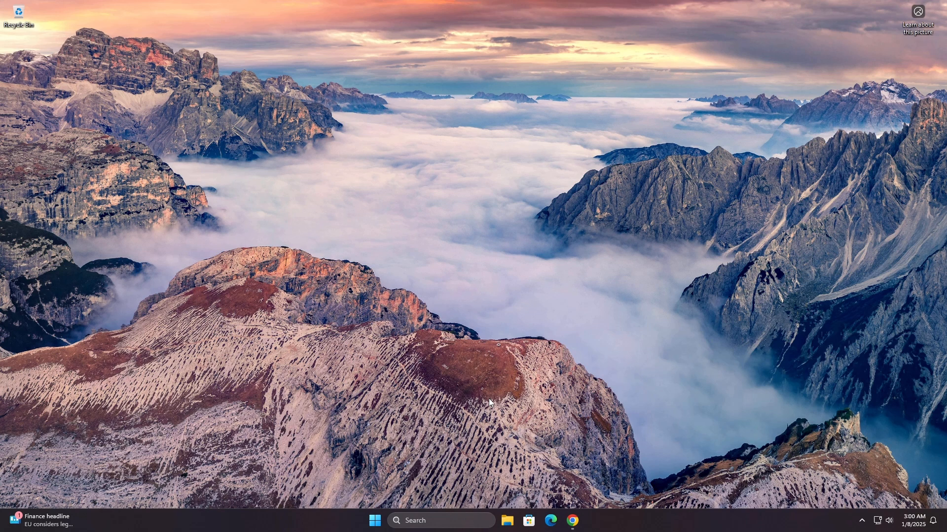
Bring up the Ventoy download page at ventoy.net in Chrome from the taskbar.
left_click(572, 521)
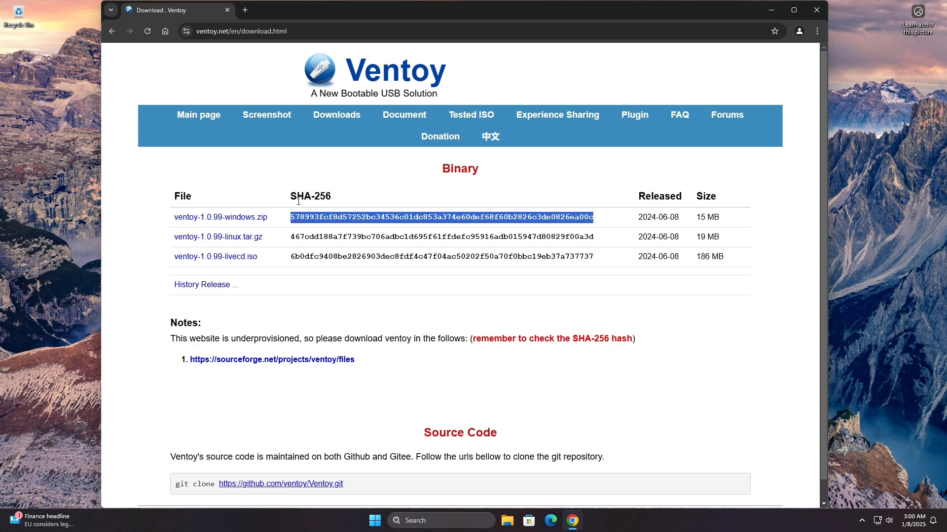
Download ventoy-1.0.99-windows.zip from SourceForge to the desktop and minimize Chrome.
left_click(272, 359)
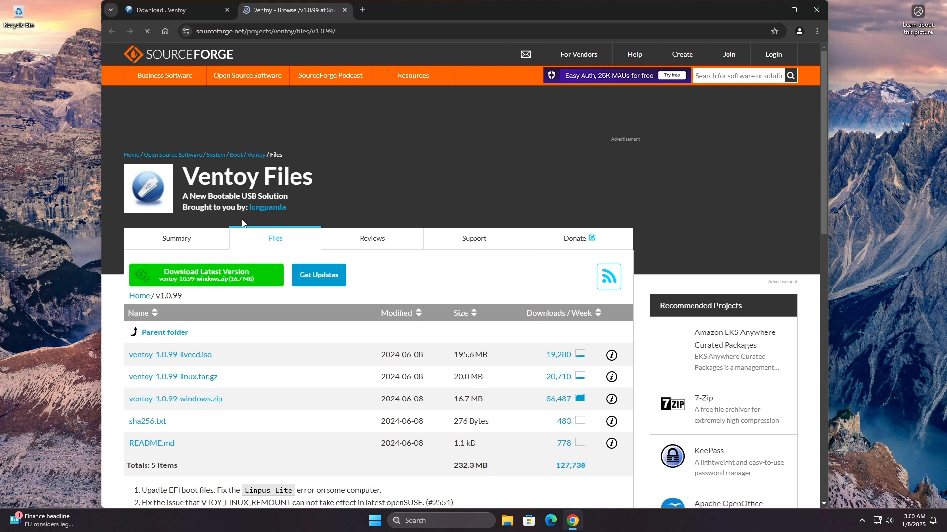
scroll("down", 3)
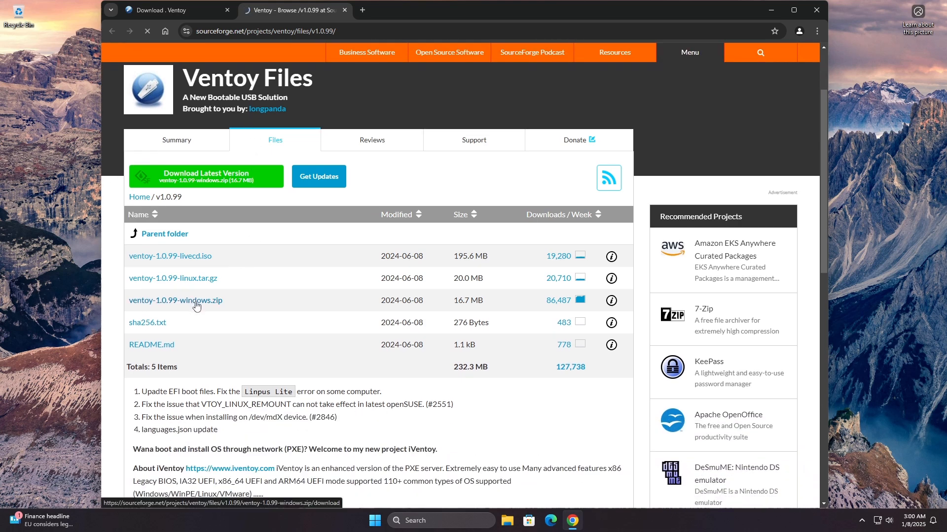
left_click(175, 300)
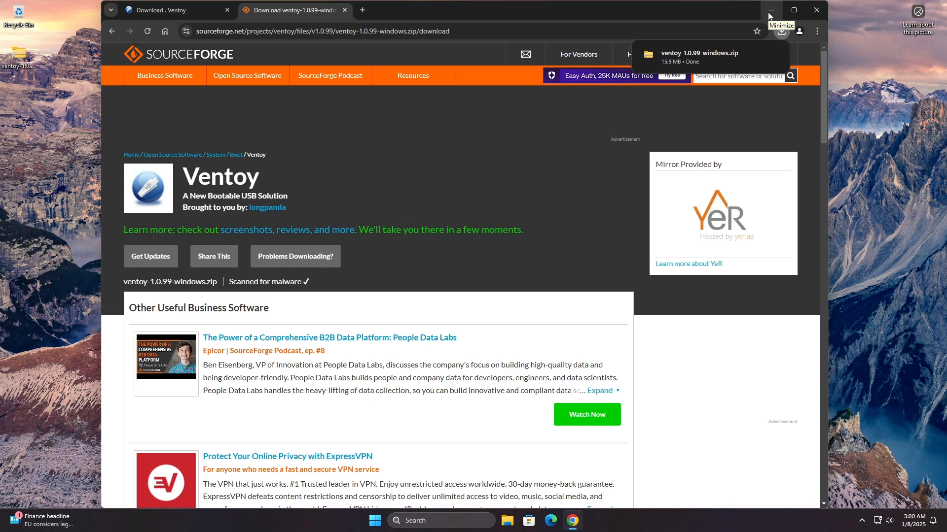
left_click(769, 10)
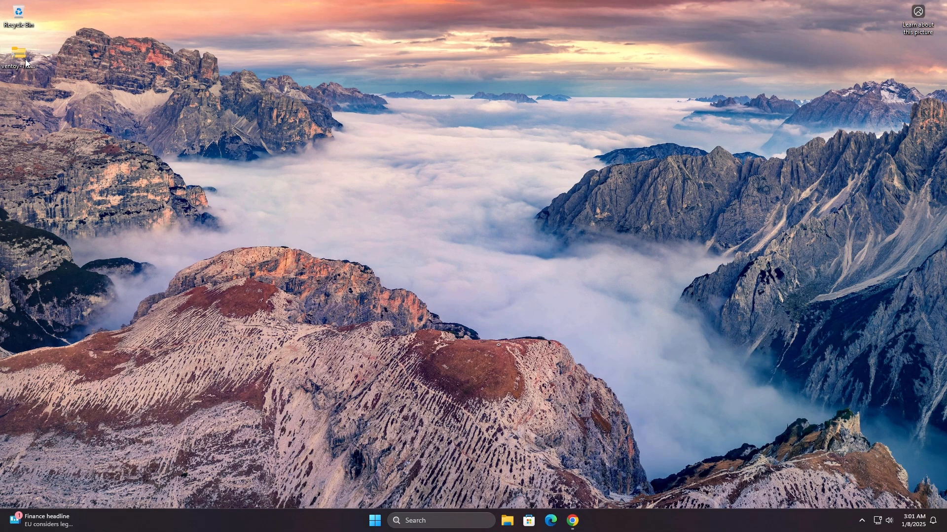
Search for 'terminal' and launch Windows Terminal with a PowerShell session.
right_click(18, 49)
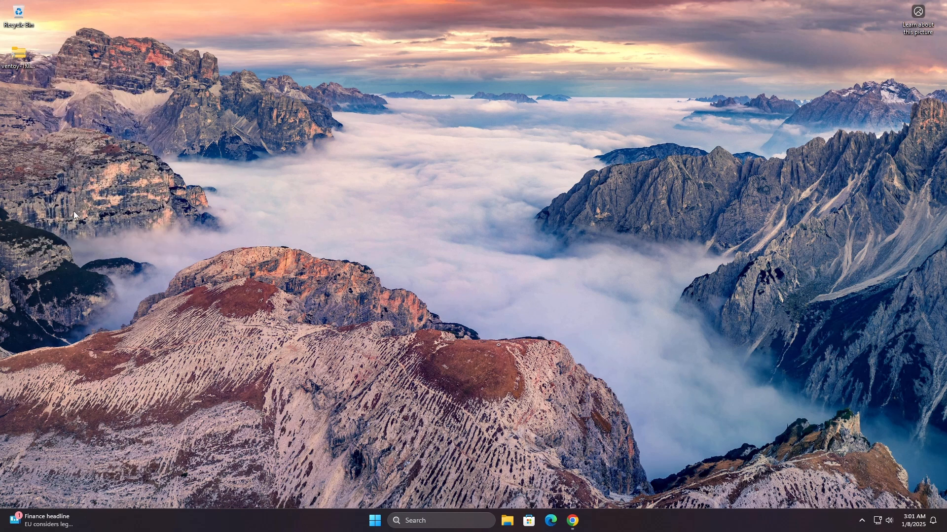
mouse_move(398, 433)
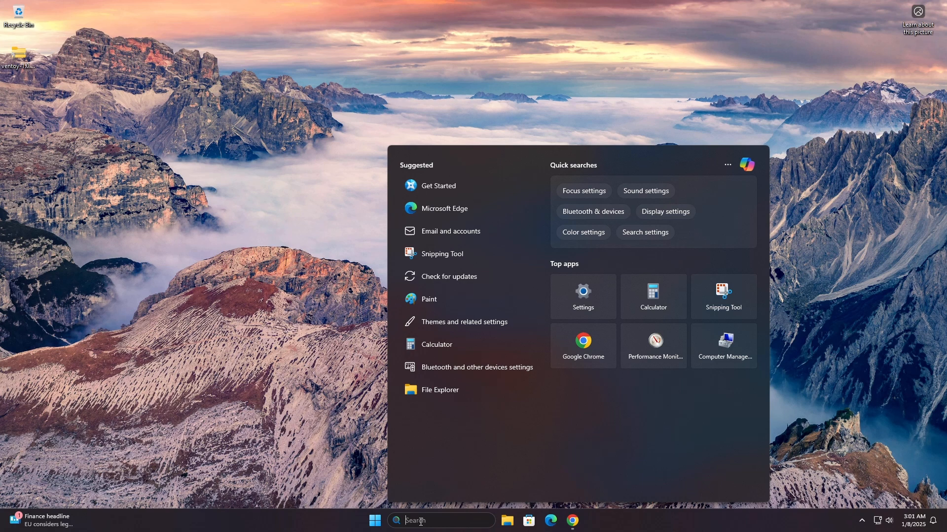
type("cmd")
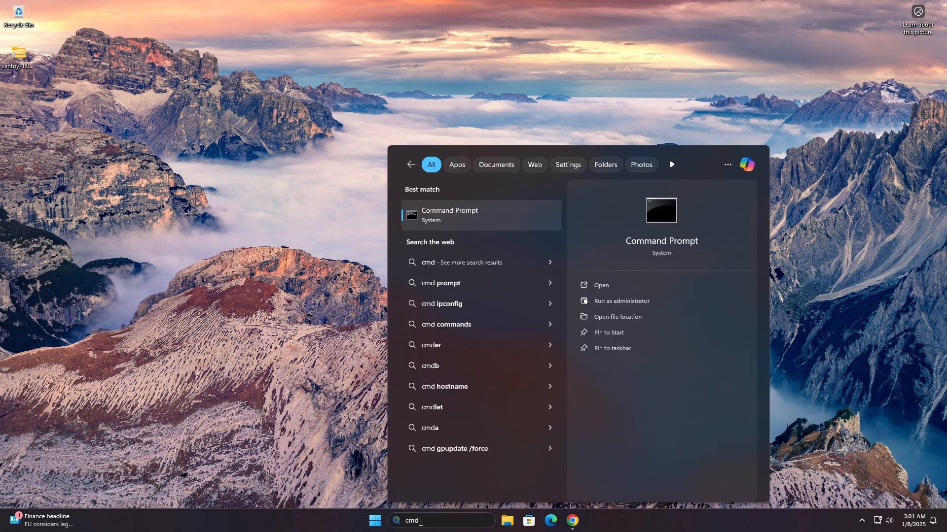
type("terminal")
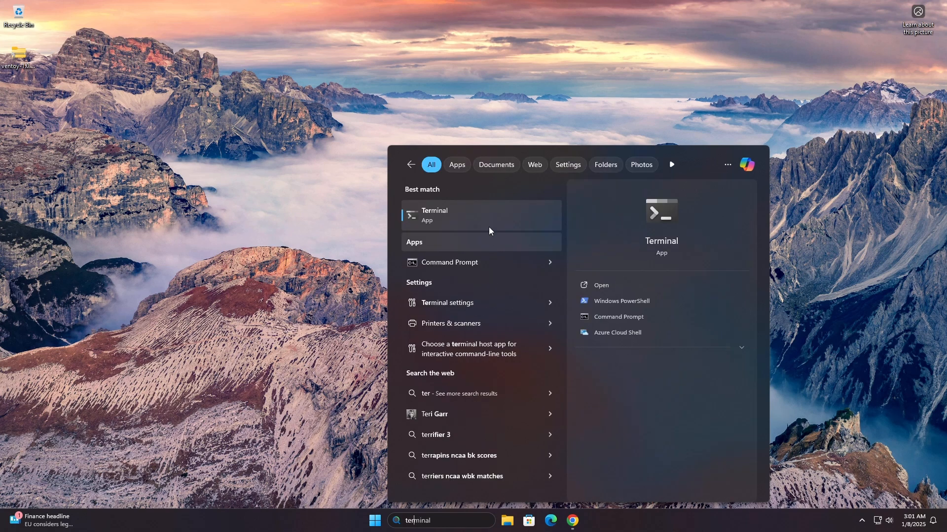
left_click(622, 301)
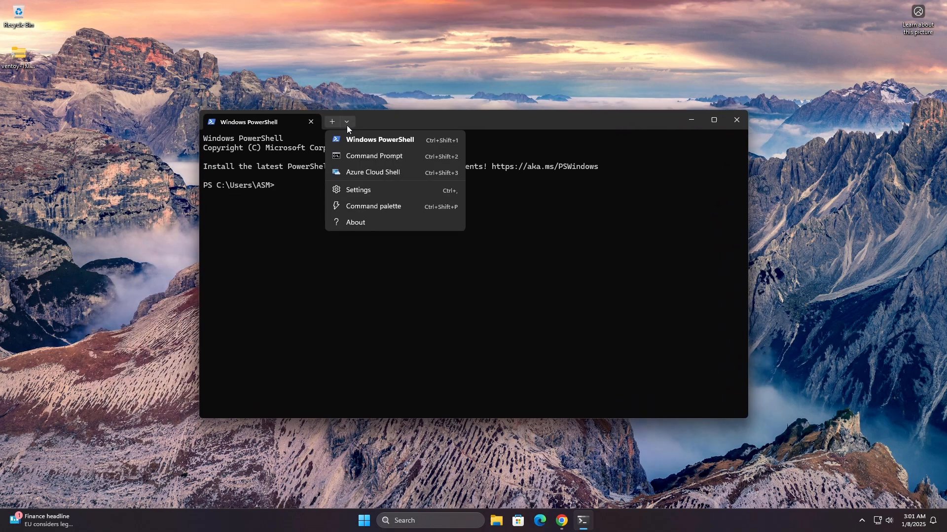
In a Command Prompt tab at the Desktop, run certutil -hashfile ventoy-1.0.99-windows.zip SHA256.
left_click(374, 156)
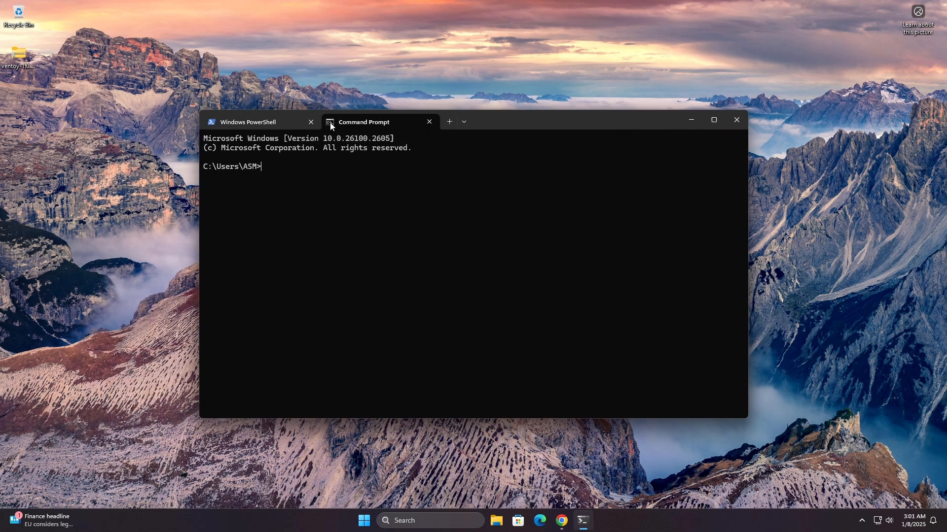
left_click(363, 122)
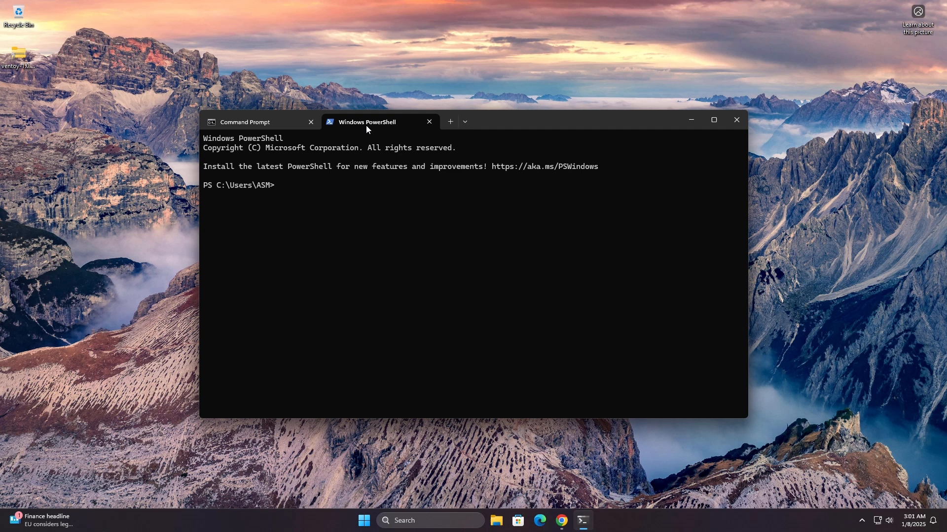
left_click(245, 122)
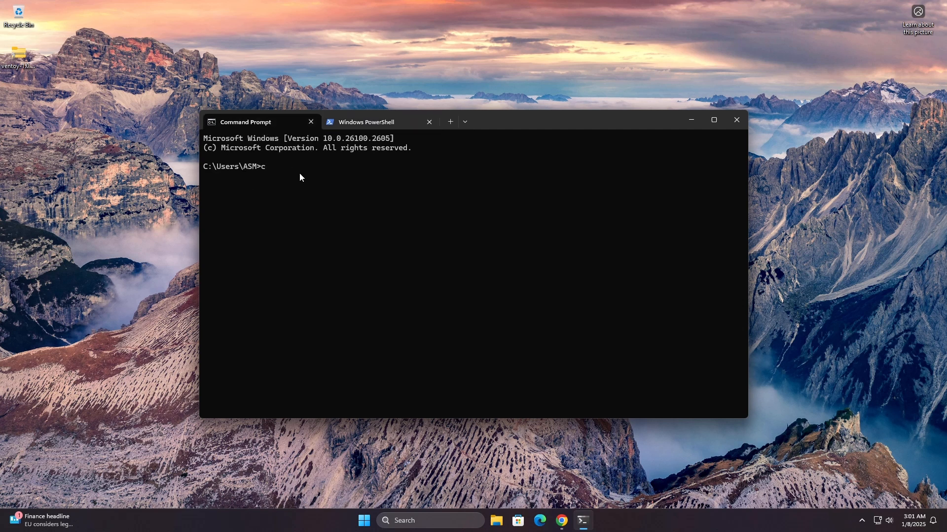
type("d \"C:\\Users\\ASM\\Desktop\\ventoy-1.0.99-windows.zip\"")
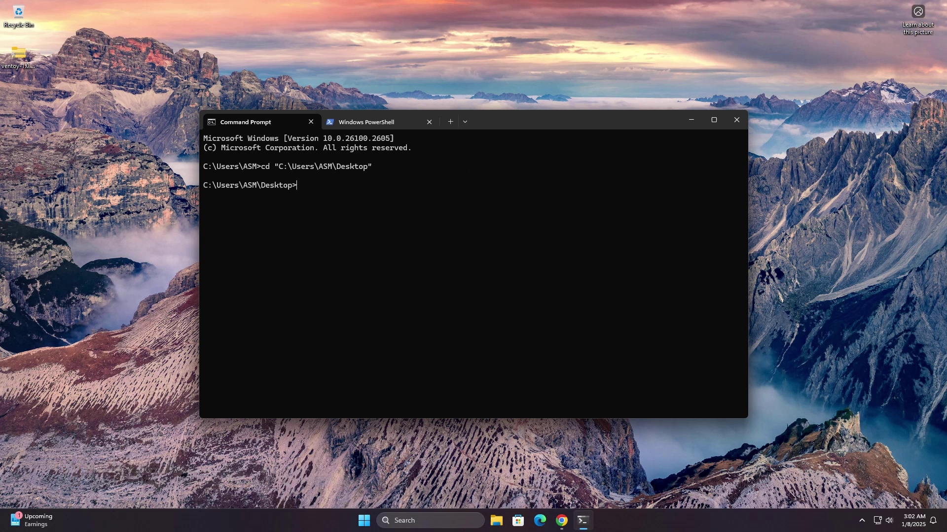
type("certutil -hashfile ventoy-1.0.99-windows.zip SHA256")
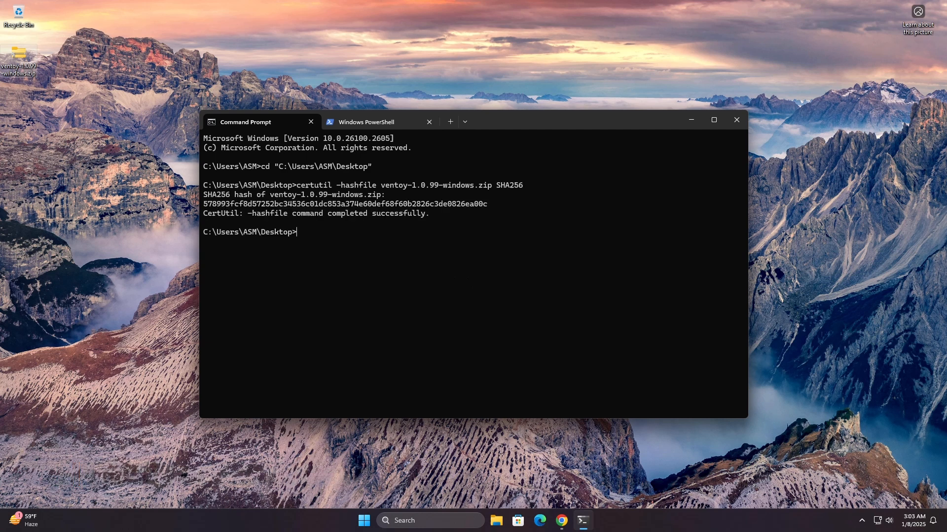
mouse_move(267, 213)
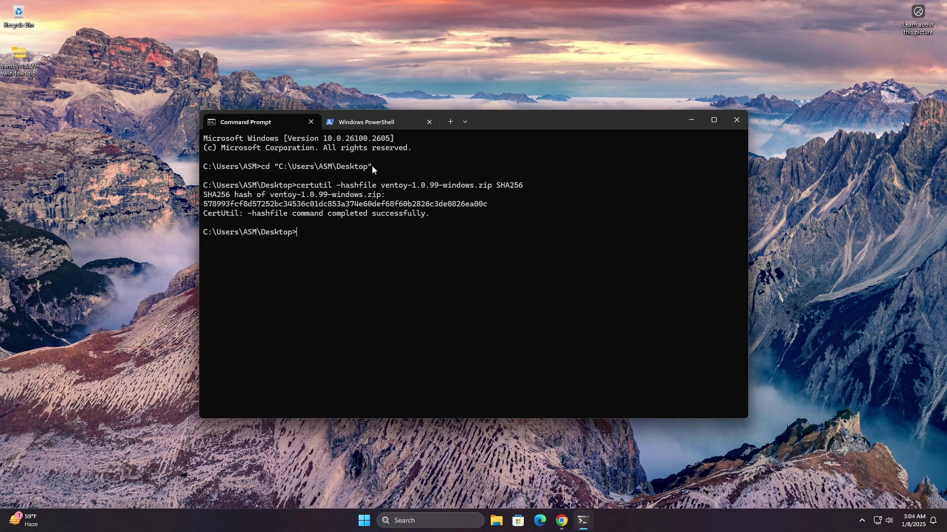
mouse_move(423, 255)
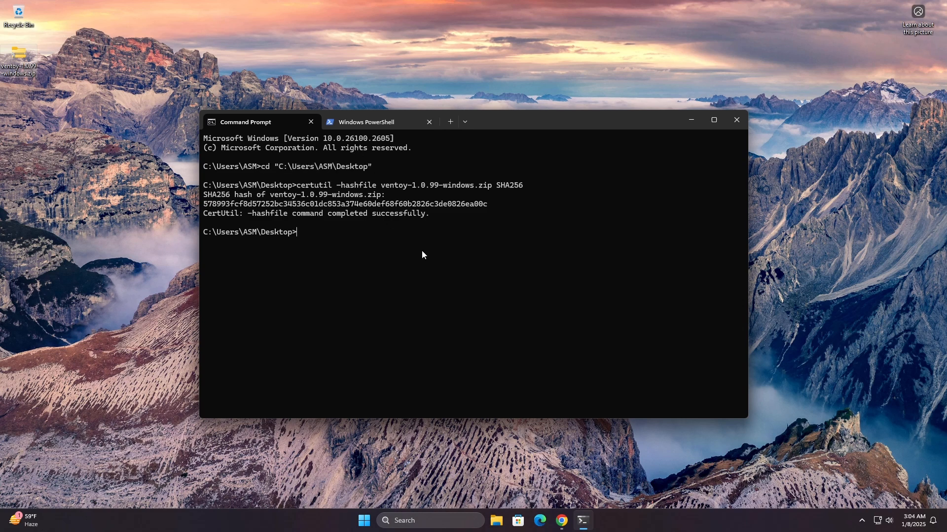
Search for 'terminal' again and launch a fresh Windows Terminal window.
left_click(736, 120)
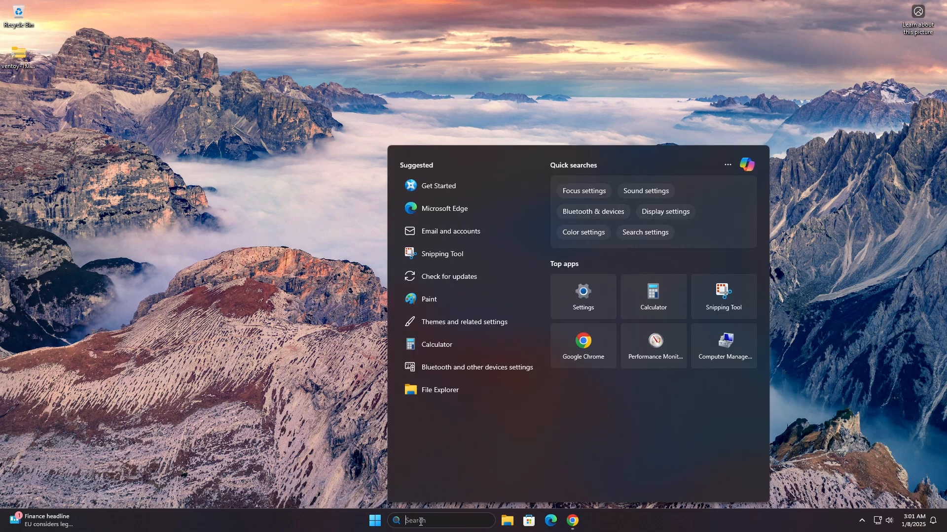
type("terminal")
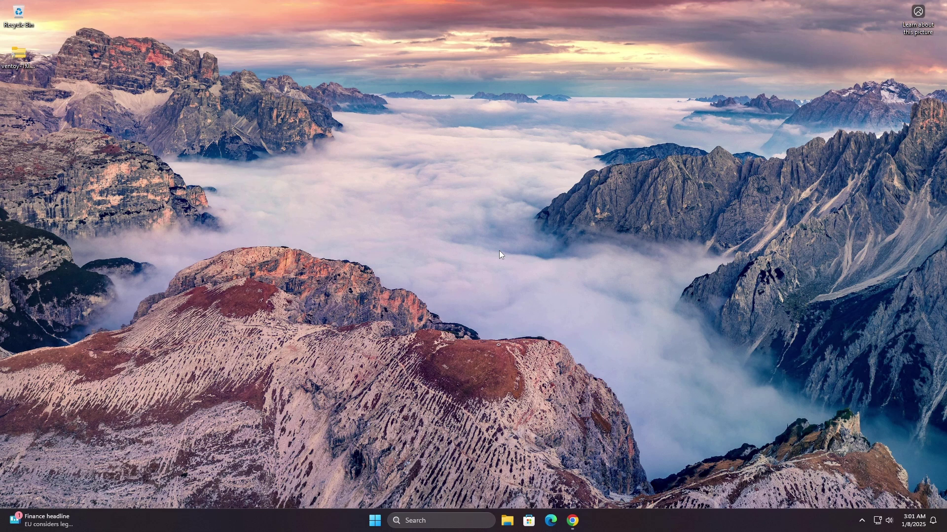
left_click(583, 521)
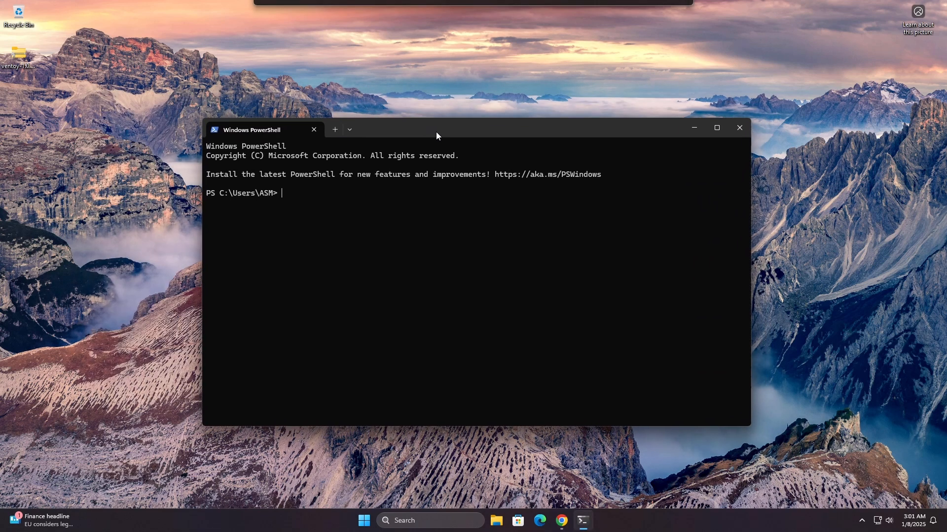
Add a Command Prompt tab from the new-tab dropdown and return to the PowerShell tab.
left_click(349, 130)
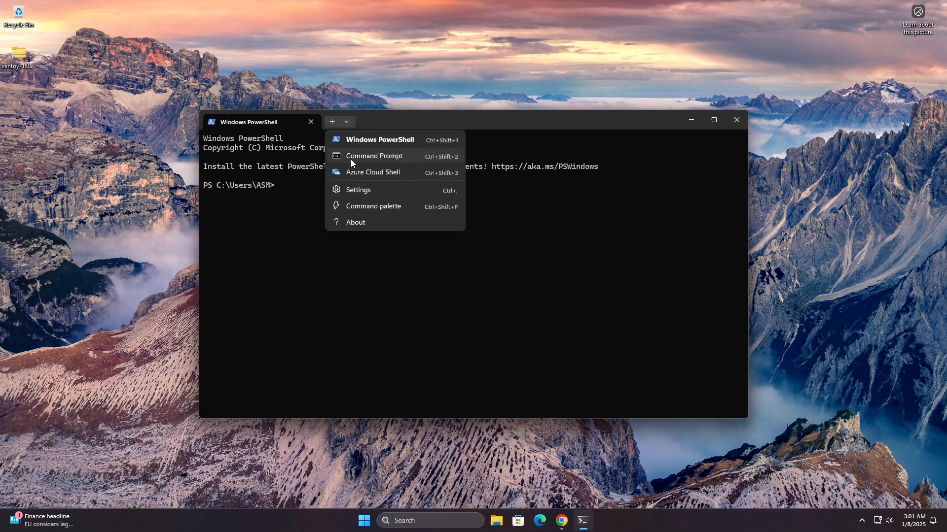
left_click(374, 156)
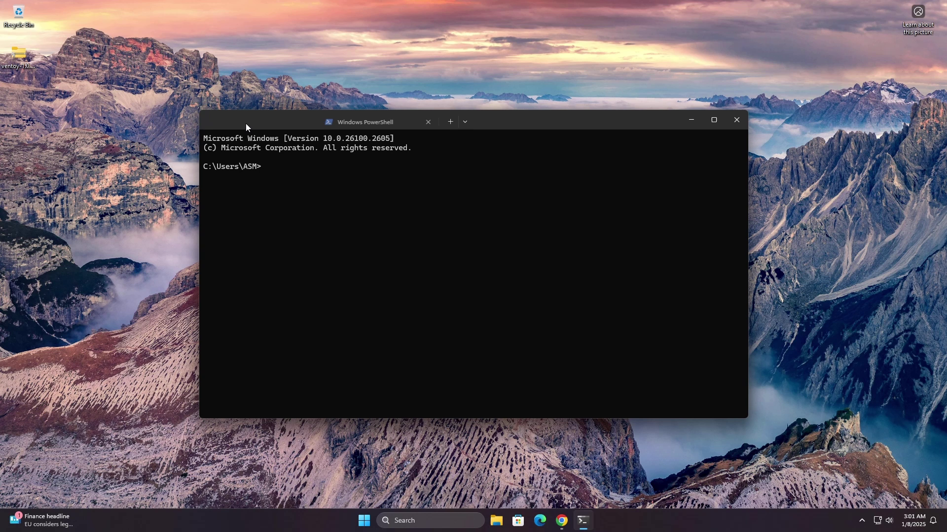
left_click(450, 121)
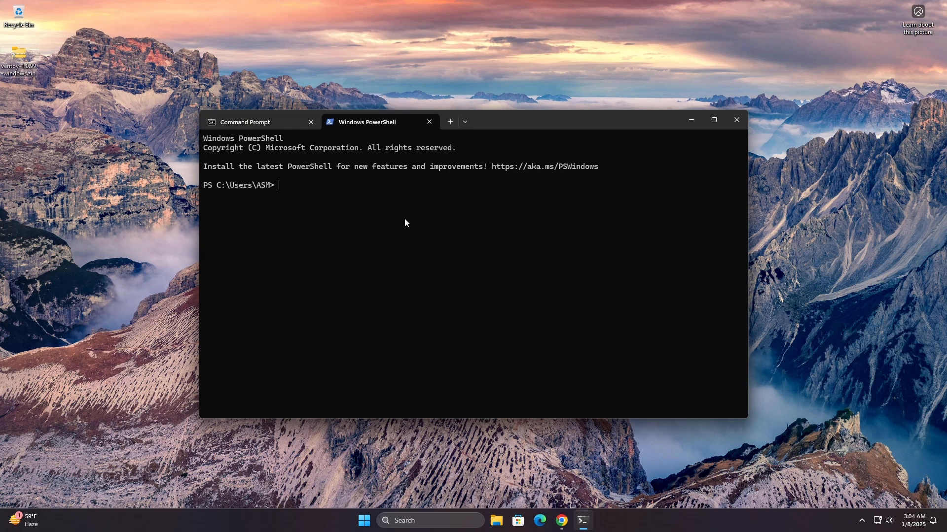
From C:\Users\ASM\Desktop, run Get-FileHash ventoy-1.0.99-windows.zip -Algorithm SHA256 in PowerShell.
type("cd \"C:\\Users\\ASM\\Desktop\"")
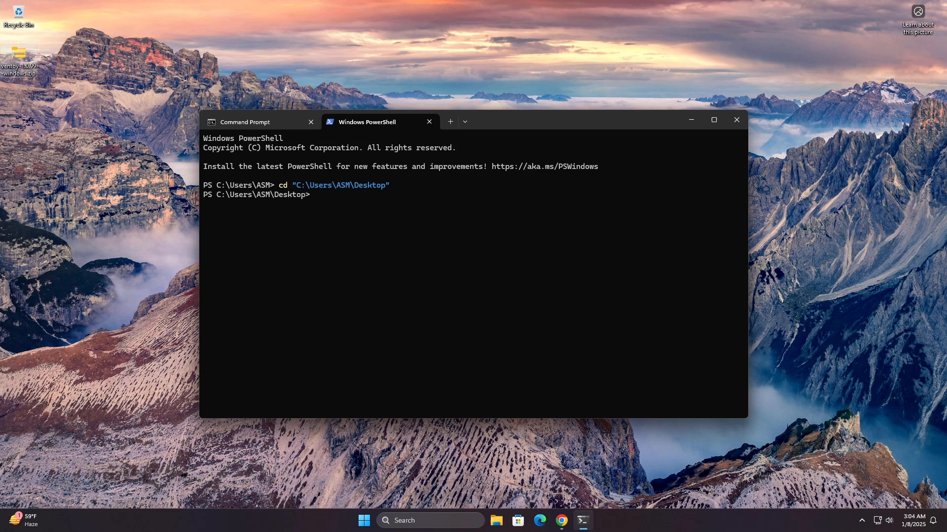
mouse_move(444, 234)
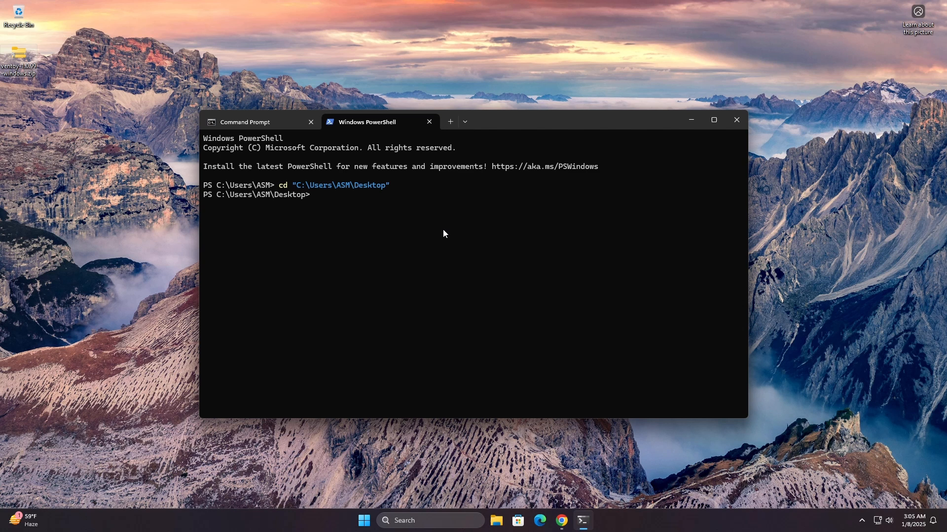
type("Get-FileHash ventoy-1.0.99-windows.zip -Algorithm SHA256")
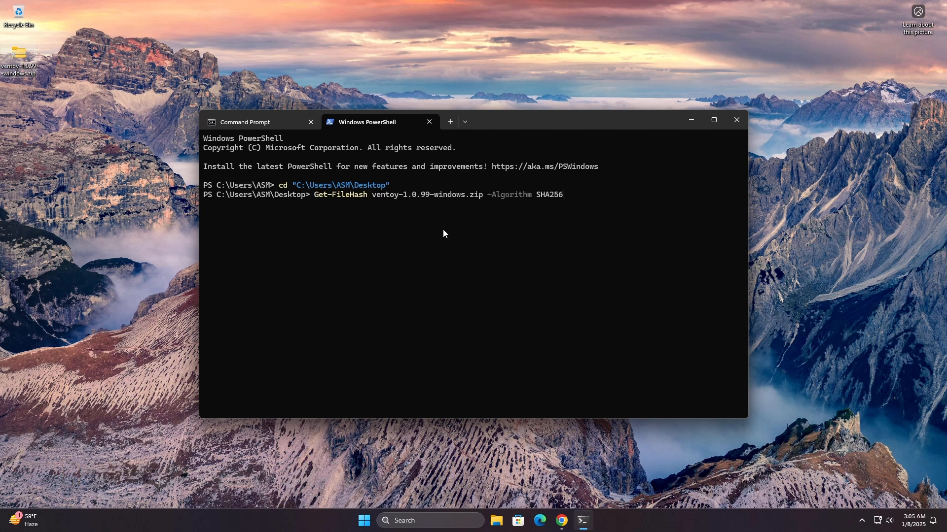
key("Enter")
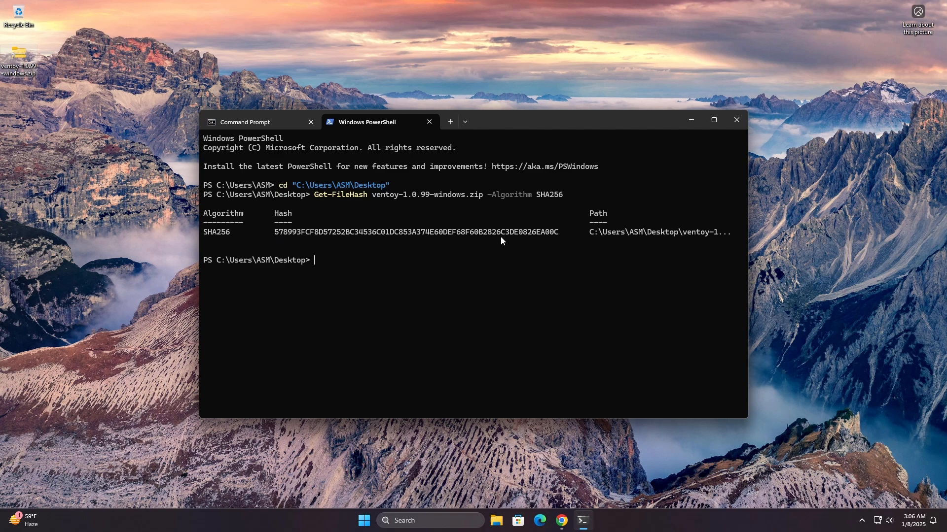
mouse_move(510, 241)
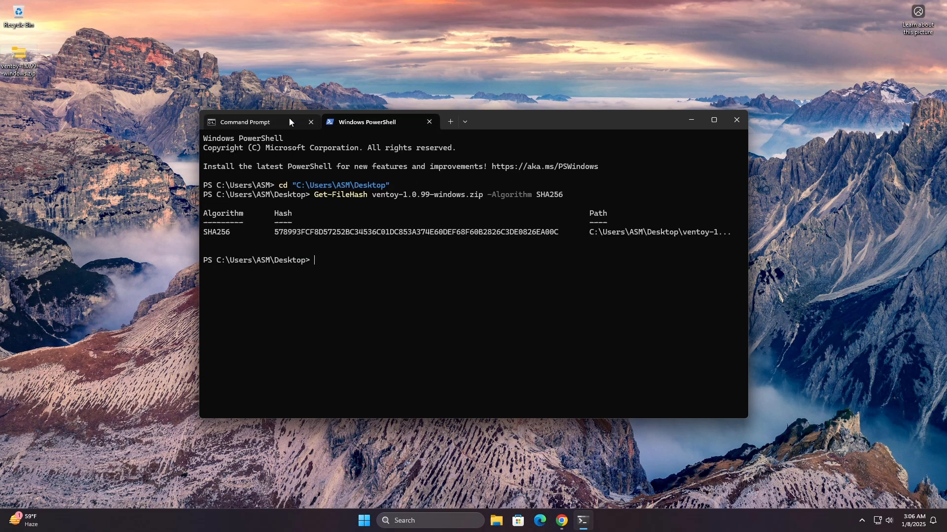
Compare the certutil and Get-FileHash SHA256 outputs across tabs, then minimize the terminal.
left_click(244, 122)
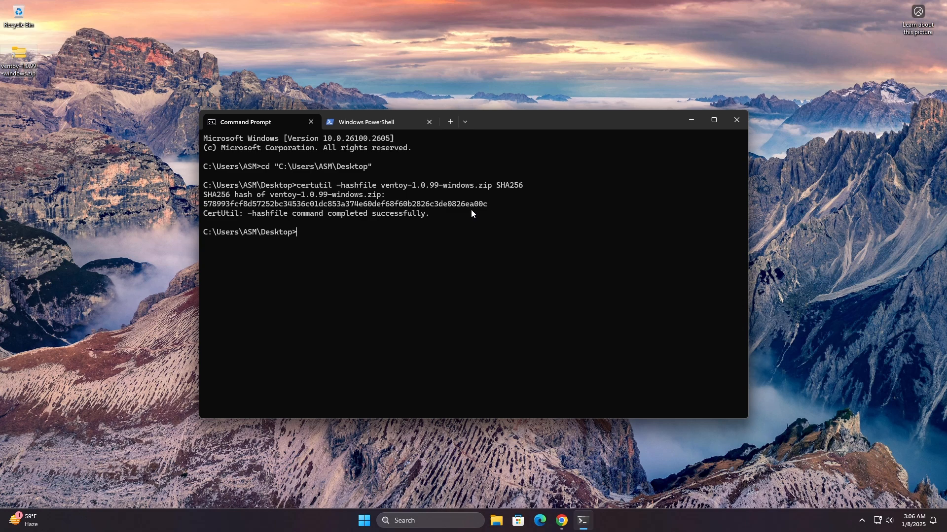
left_click(366, 122)
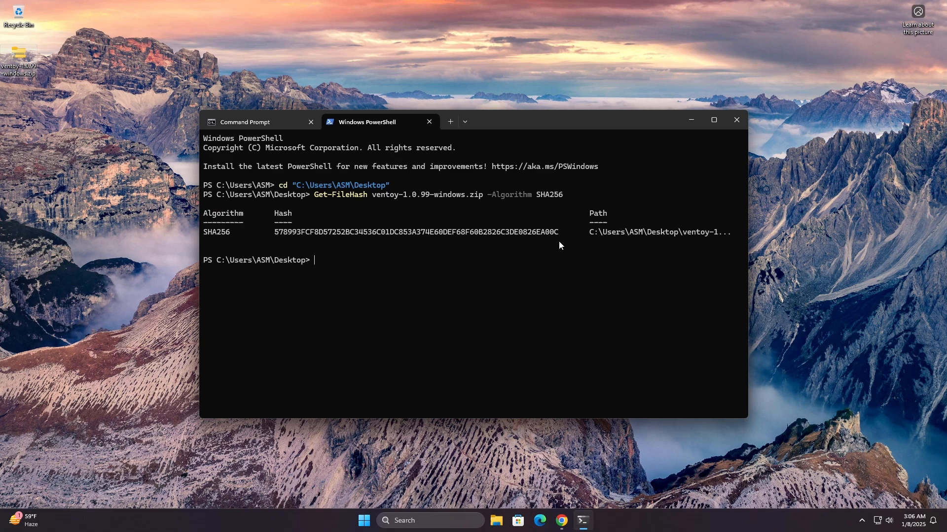
mouse_move(691, 125)
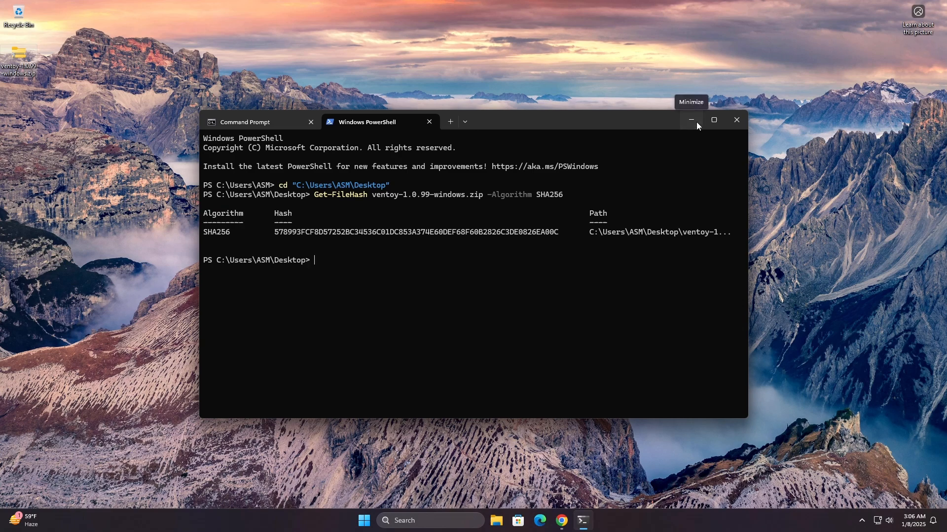
left_click(690, 120)
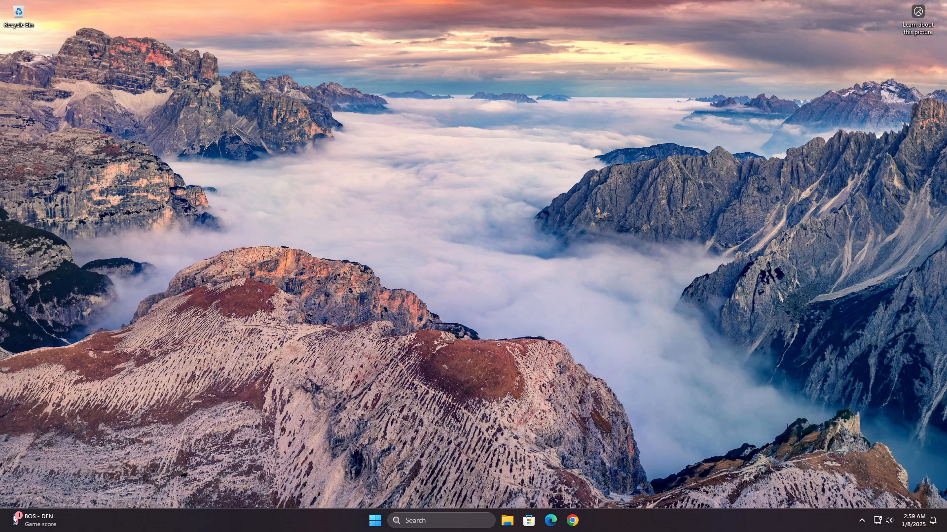